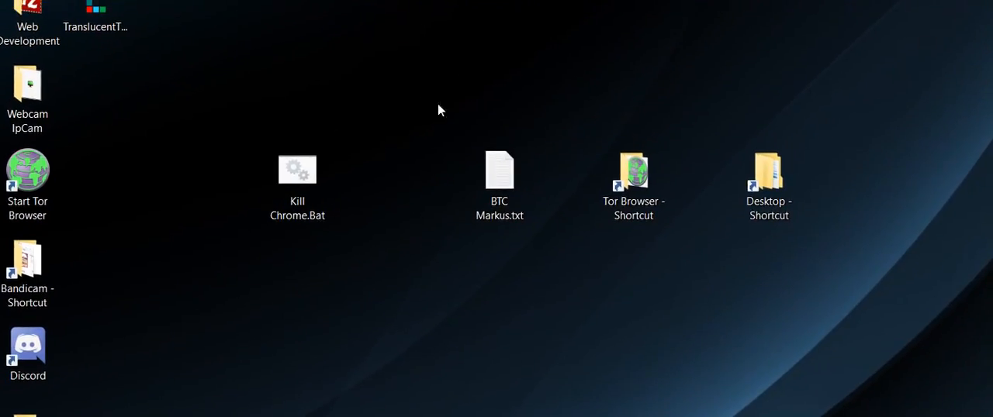
{"action": "mouse_move", "coordinate": [640, 14]}
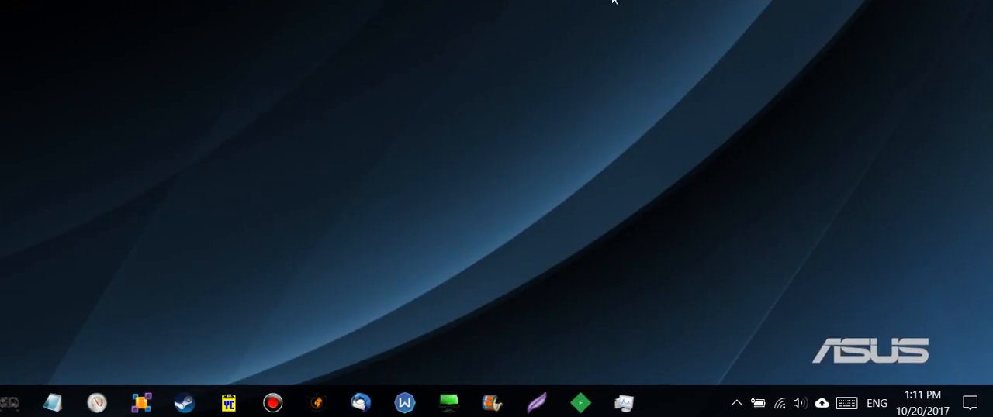
{"action": "mouse_move", "coordinate": [652, 129]}
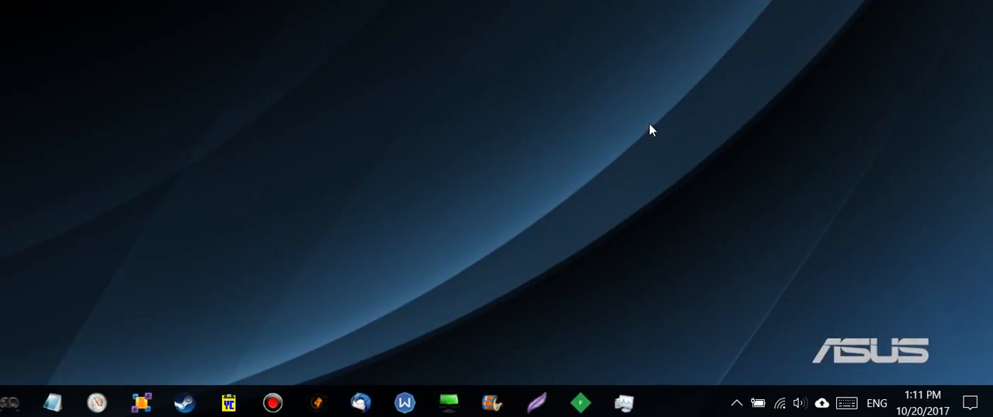
{"action": "mouse_move", "coordinate": [701, 175]}
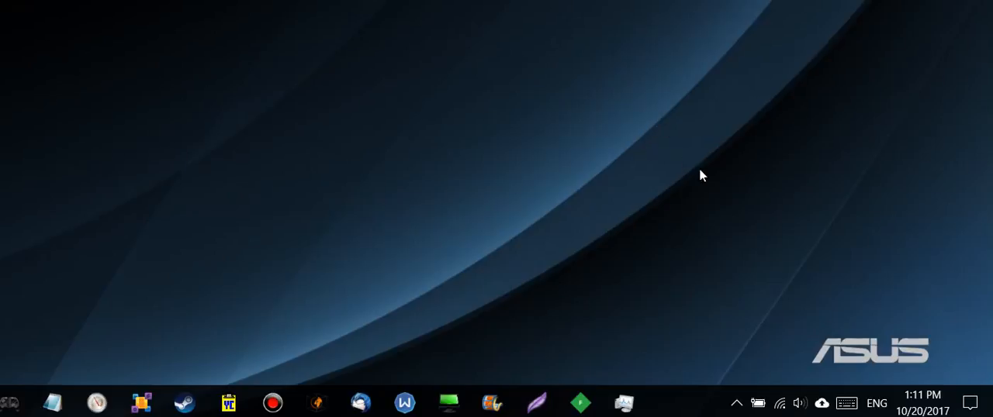
{"action": "mouse_move", "coordinate": [736, 228]}
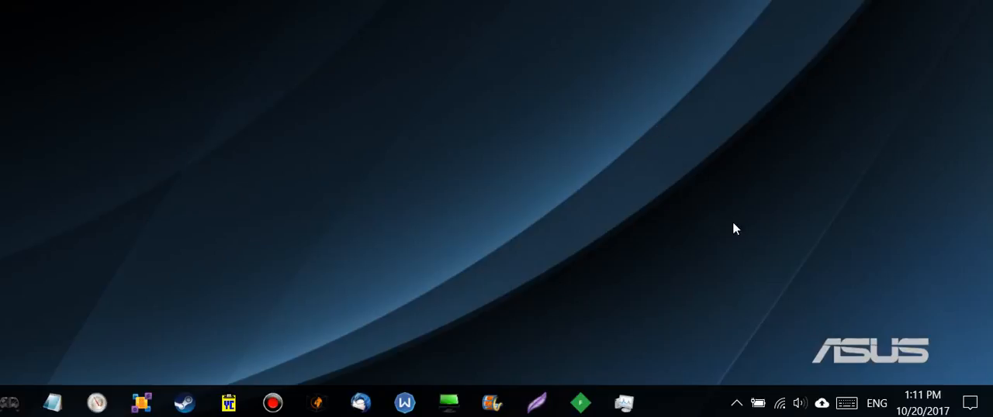
{"action": "mouse_move", "coordinate": [429, 202]}
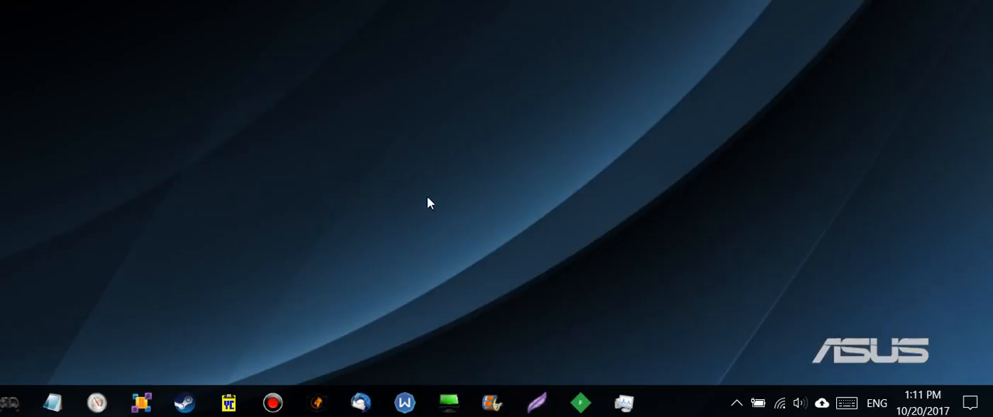
{"action": "mouse_move", "coordinate": [410, 175]}
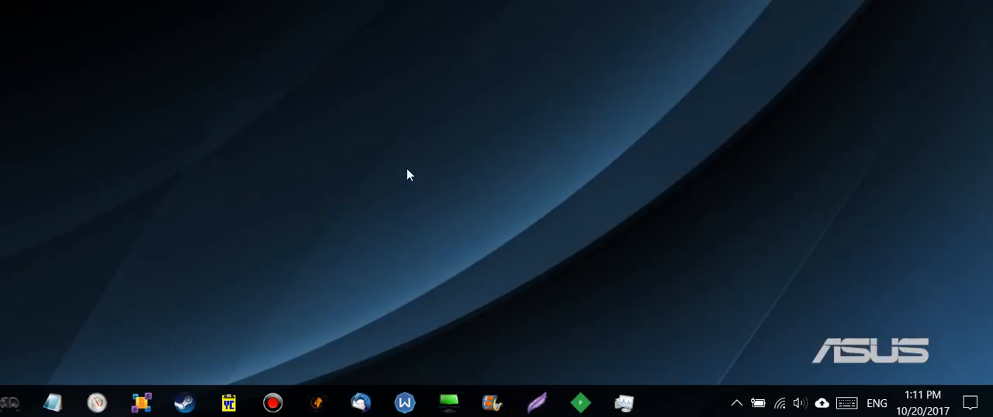
{"action": "mouse_move", "coordinate": [424, 170]}
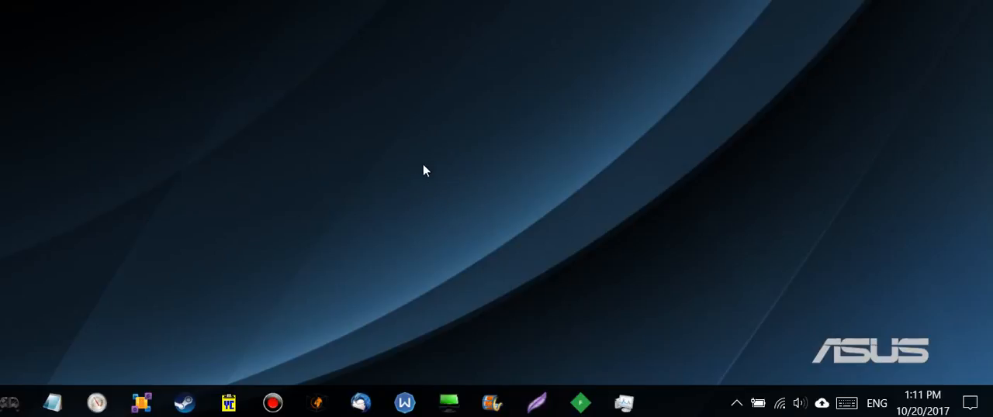
{"action": "mouse_move", "coordinate": [444, 157]}
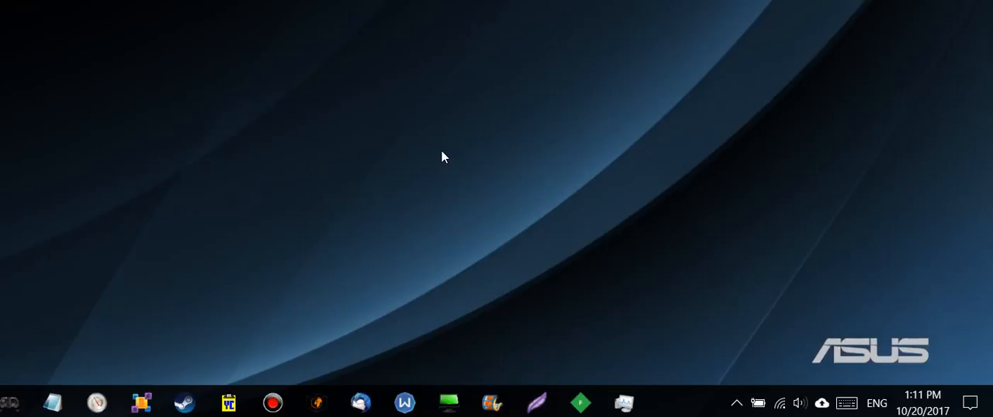
{"action": "mouse_move", "coordinate": [717, 402]}
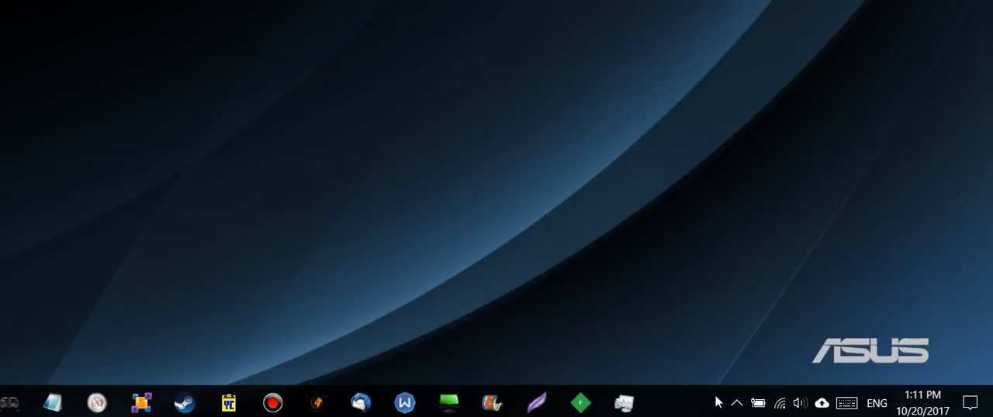
{"action": "mouse_move", "coordinate": [506, 264]}
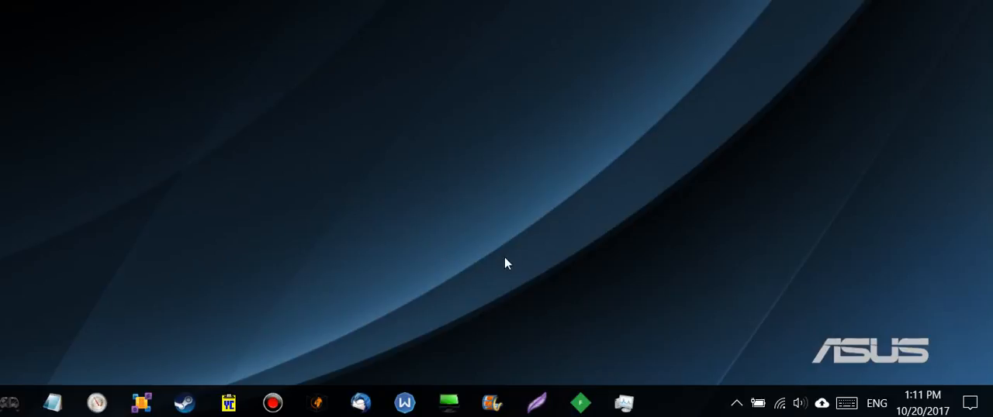
{"action": "mouse_move", "coordinate": [882, 63]}
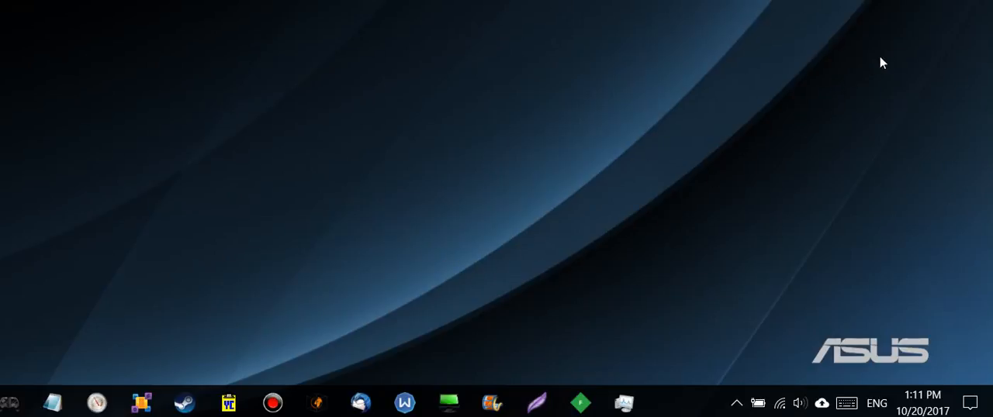
{"action": "mouse_move", "coordinate": [974, 18]}
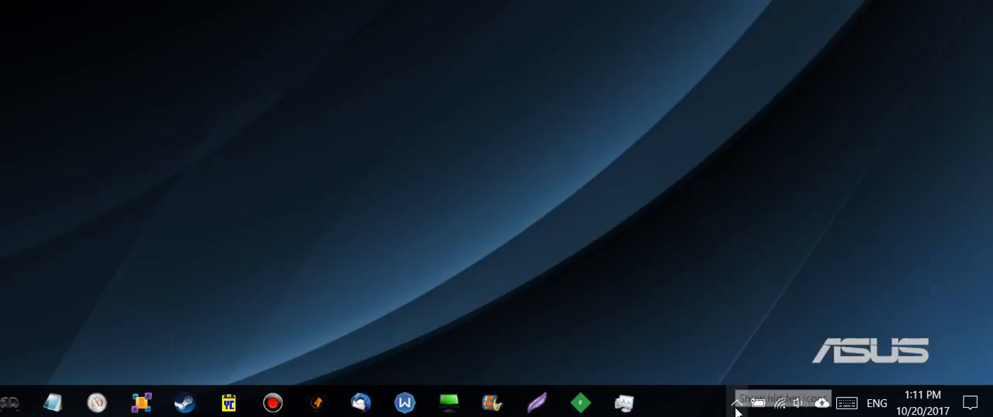
Step: Expand the taskbar's hidden icons to reveal Google Chrome running in the background
{"action": "left_click", "coordinate": [736, 403]}
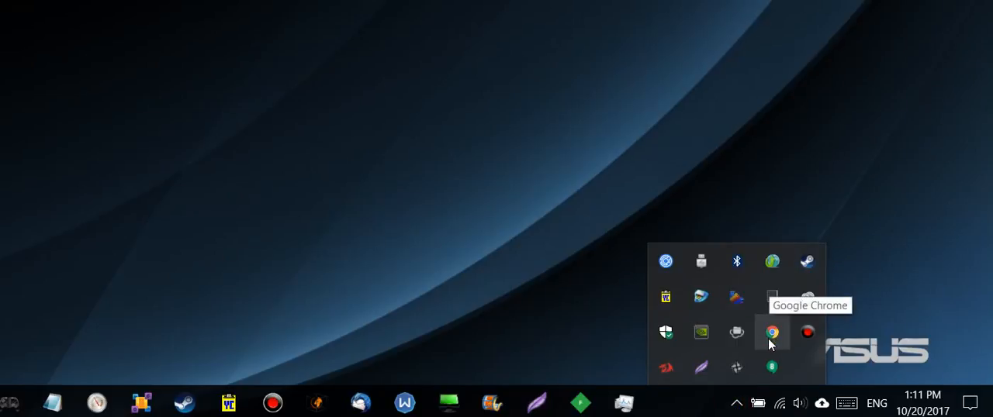
{"action": "mouse_move", "coordinate": [772, 337]}
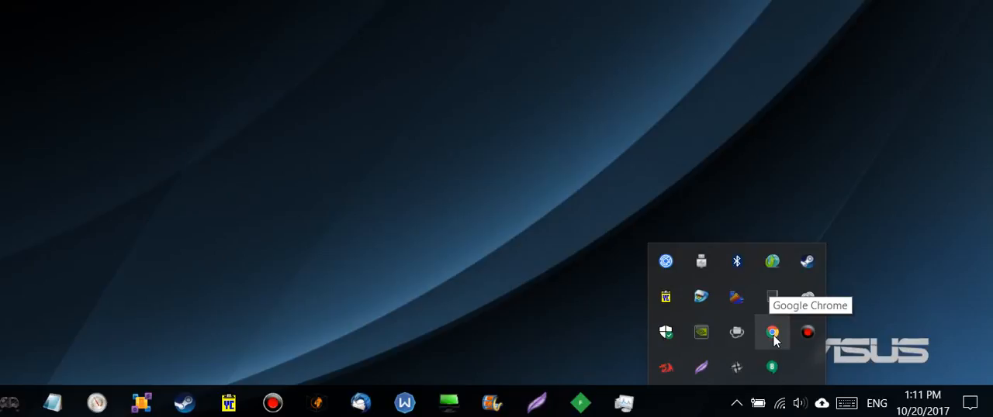
{"action": "mouse_move", "coordinate": [743, 254]}
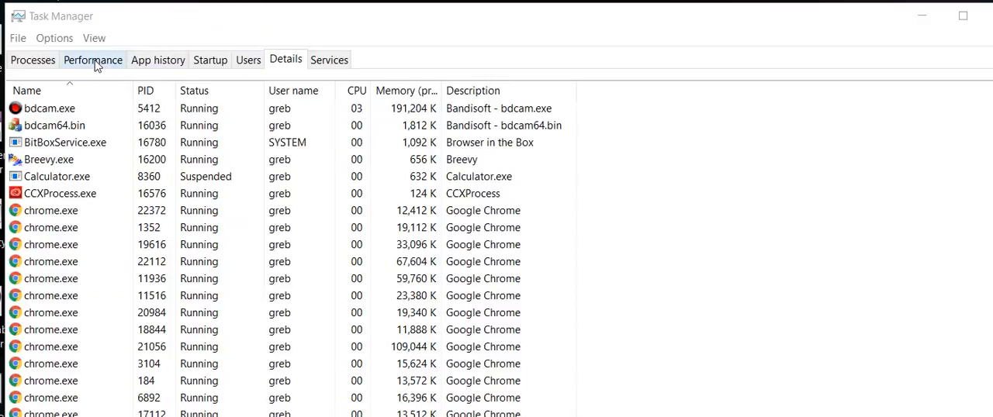
Step: Switch Task Manager to the Performance overview
{"action": "left_click", "coordinate": [92, 60]}
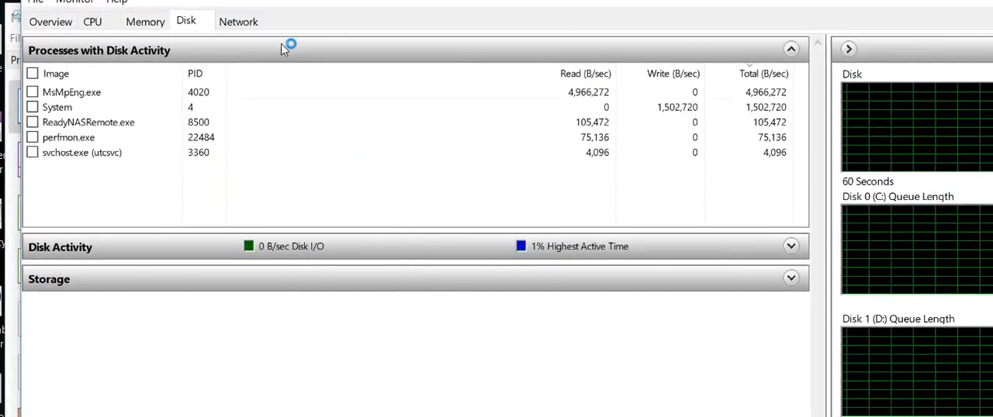
Step: View Resource Monitor's Network tab, showing chrome.exe sending and receiving data
{"action": "left_click", "coordinate": [238, 21]}
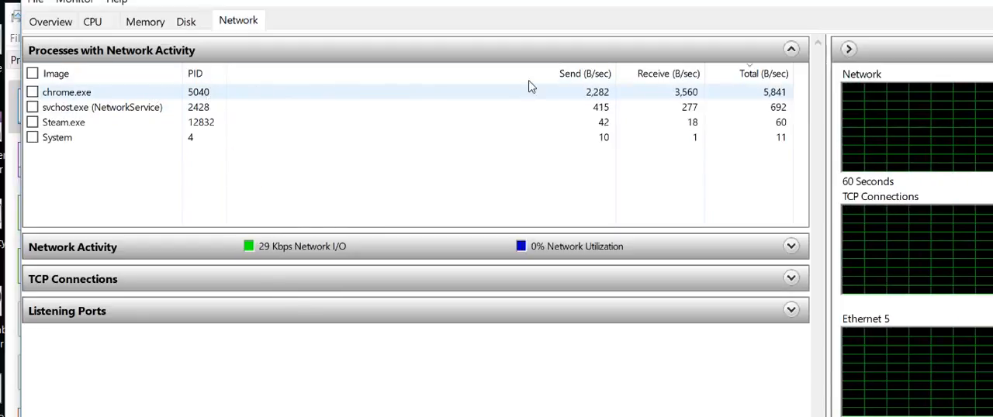
{"action": "left_click", "coordinate": [584, 73]}
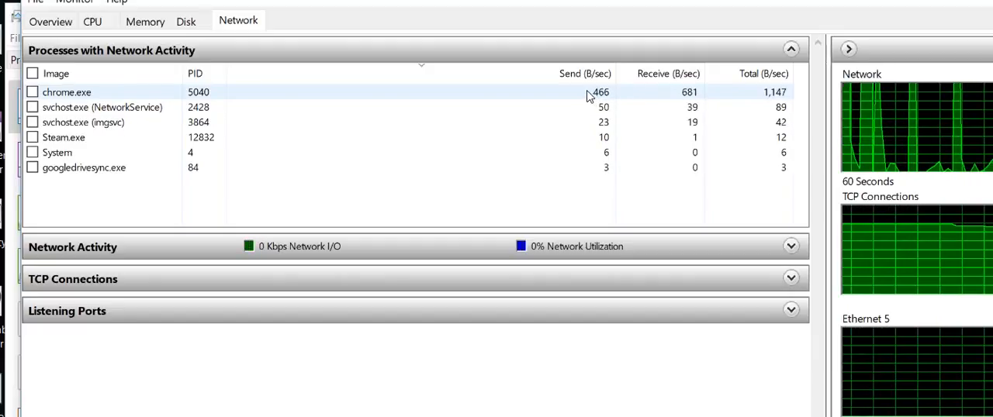
{"action": "mouse_move", "coordinate": [619, 101]}
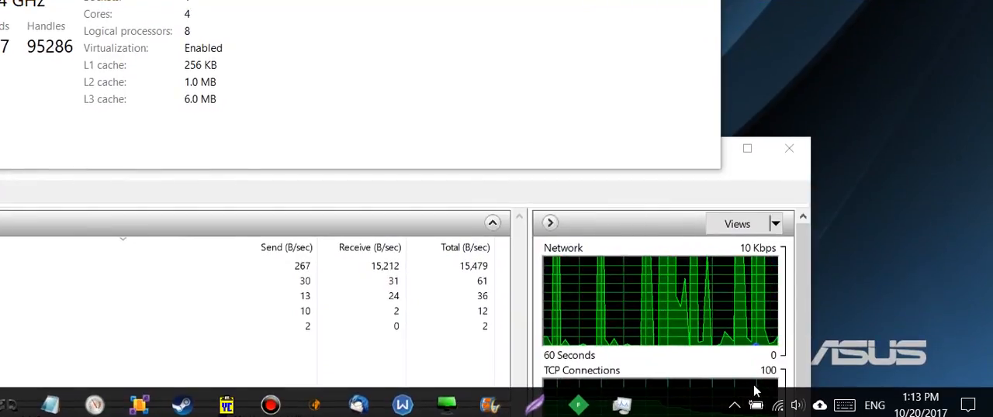
Step: Exit Google Chrome from its hidden notification-area icon
{"action": "left_click", "coordinate": [734, 405]}
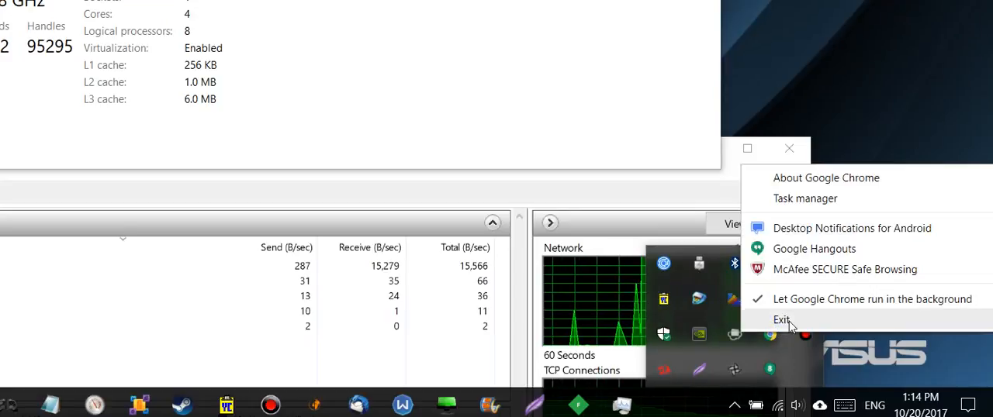
{"action": "left_click", "coordinate": [783, 320]}
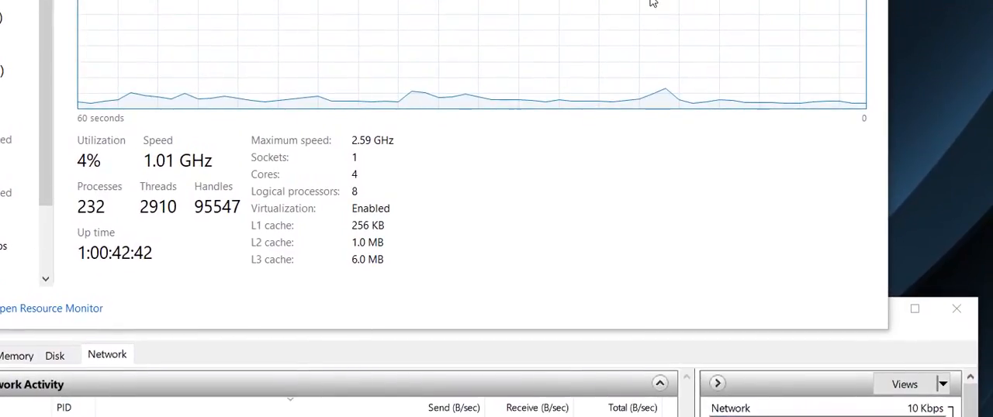
{"action": "mouse_move", "coordinate": [489, 173]}
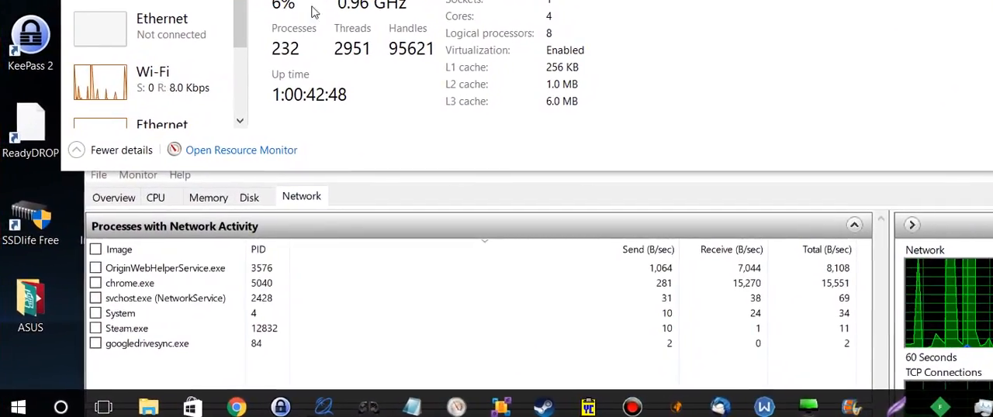
Step: Search the Start menu for cmd and right-click Command Prompt for launch options
{"action": "left_click", "coordinate": [18, 405]}
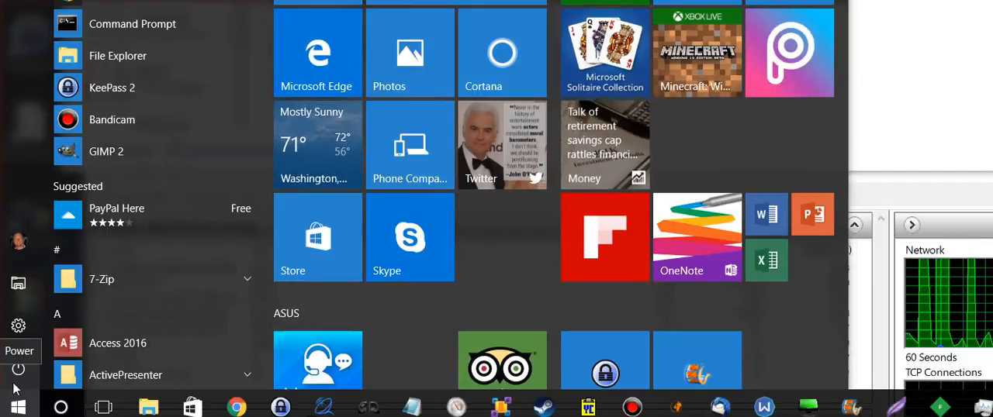
{"action": "type", "text": "cm"}
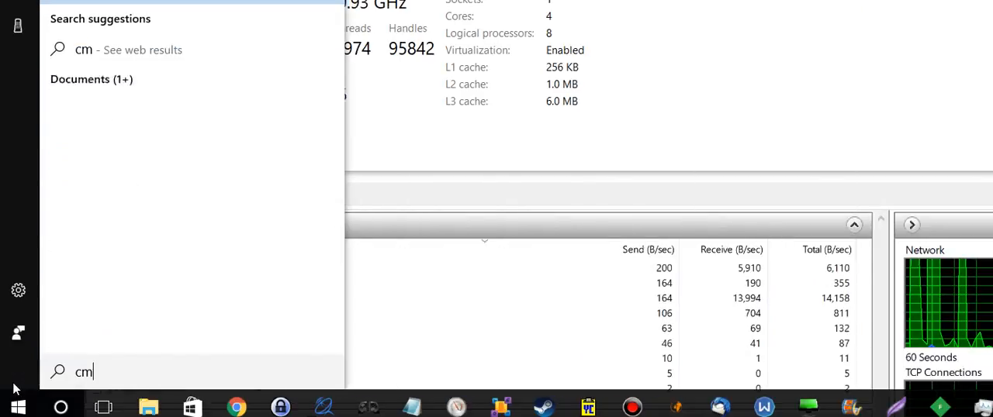
{"action": "type", "text": "d"}
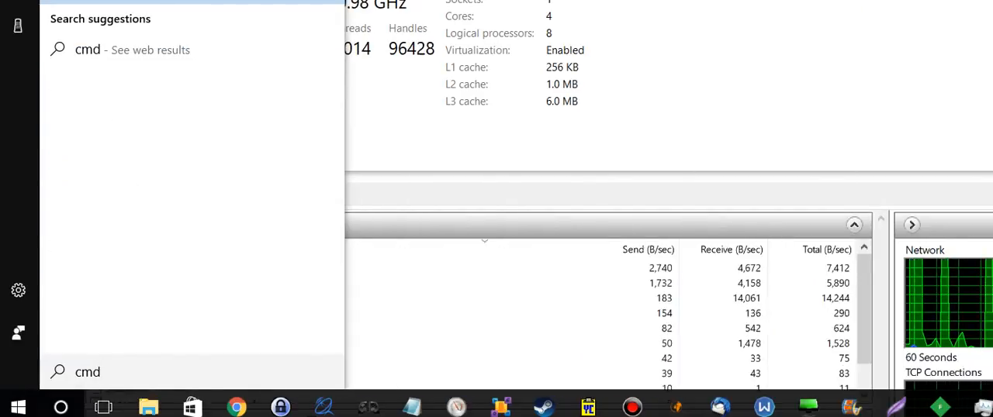
{"action": "right_click", "coordinate": [88, 50]}
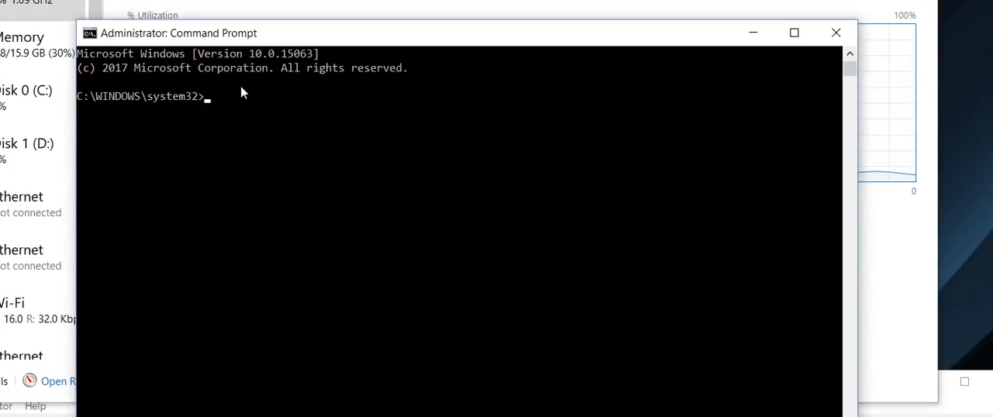
Step: Type taskkill /f /im chrome.exe /t, then close the Command Prompt window
{"action": "type", "text": "ta"}
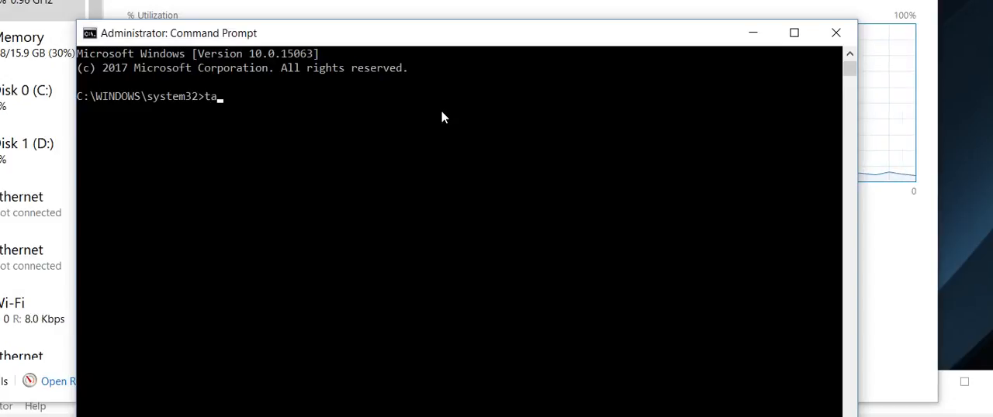
{"action": "type", "text": "skkill /"}
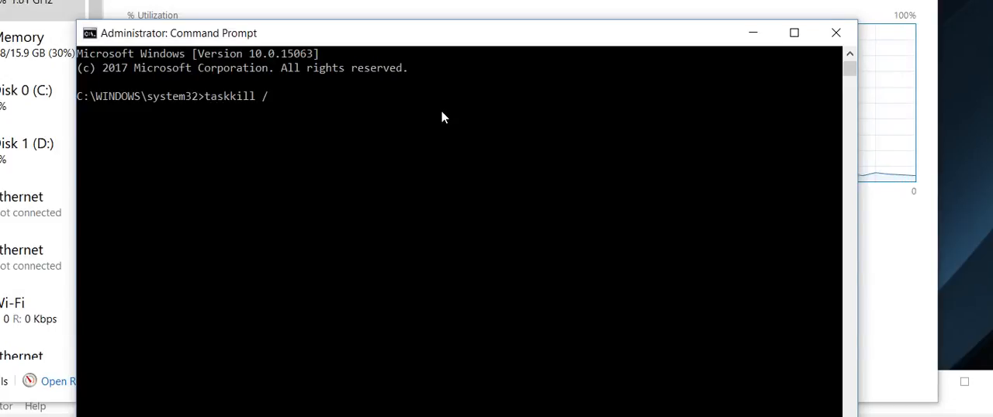
{"action": "type", "text": "f /im ch"}
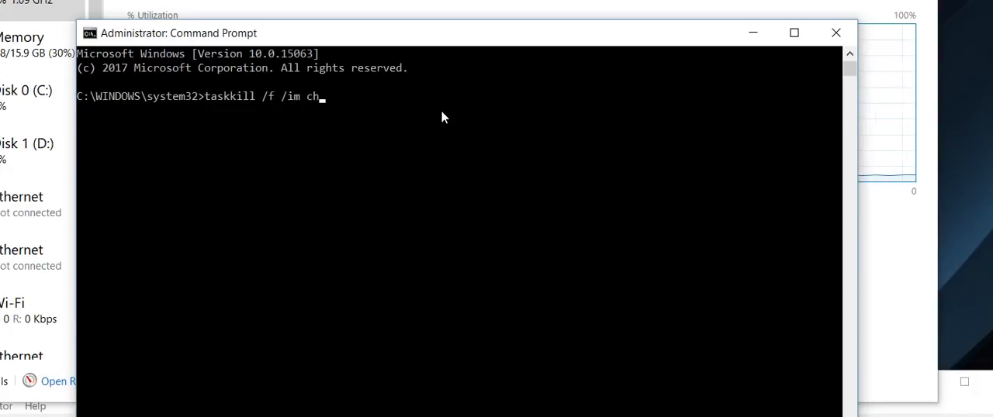
{"action": "type", "text": "rome.exe /t"}
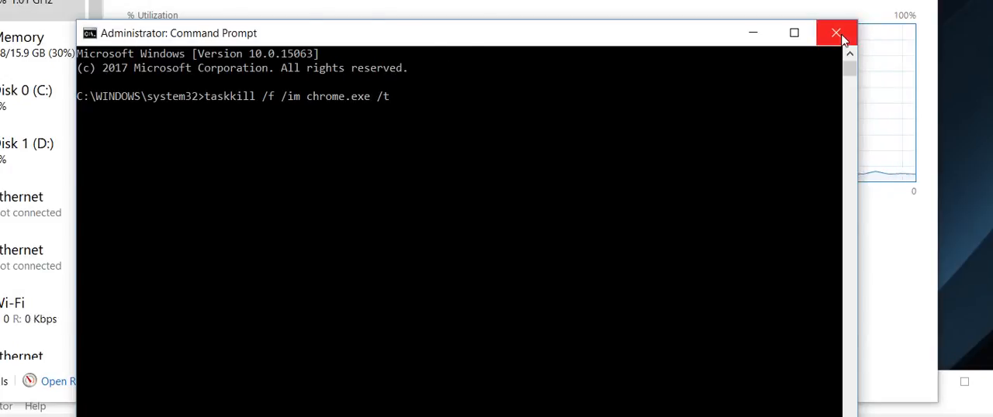
{"action": "mouse_move", "coordinate": [291, 97]}
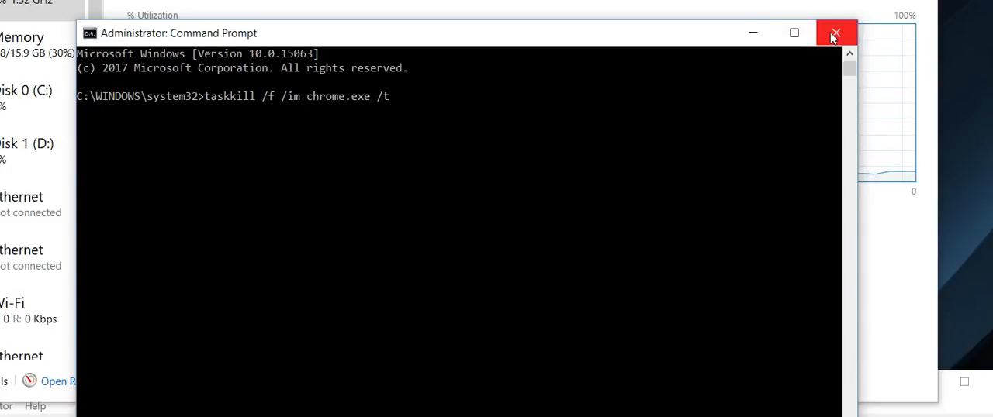
{"action": "left_click", "coordinate": [835, 33]}
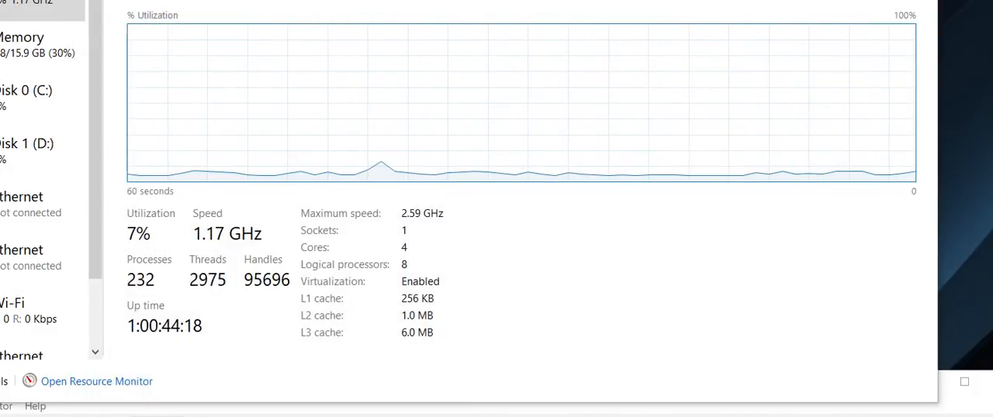
Step: Open a blank, untitled Notepad document
{"action": "left_click", "coordinate": [923, 381]}
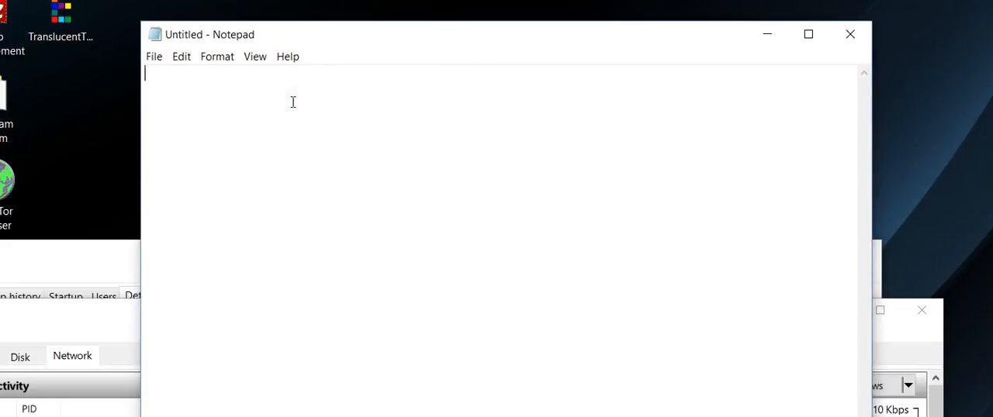
{"action": "type", "text": "@ECHO OFF"}
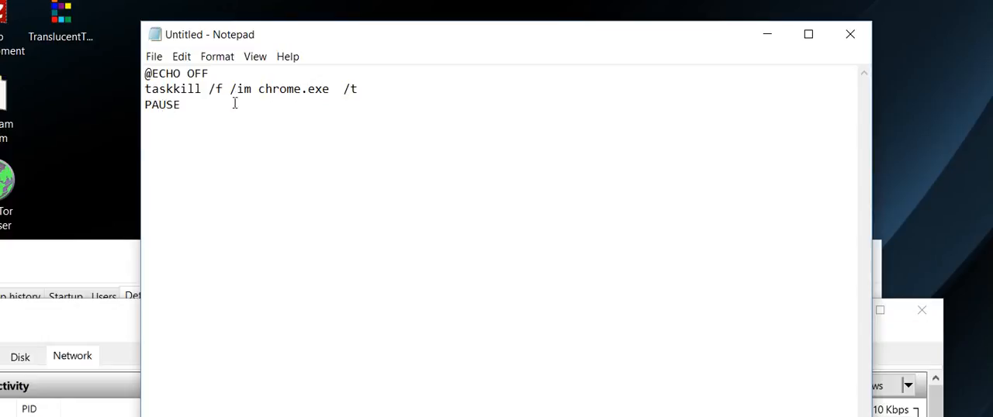
{"action": "key", "text": "enter"}
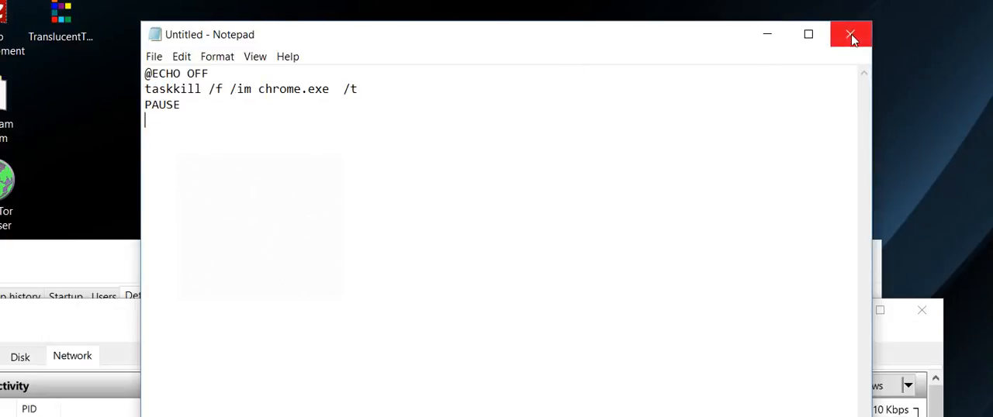
{"action": "left_click", "coordinate": [153, 55]}
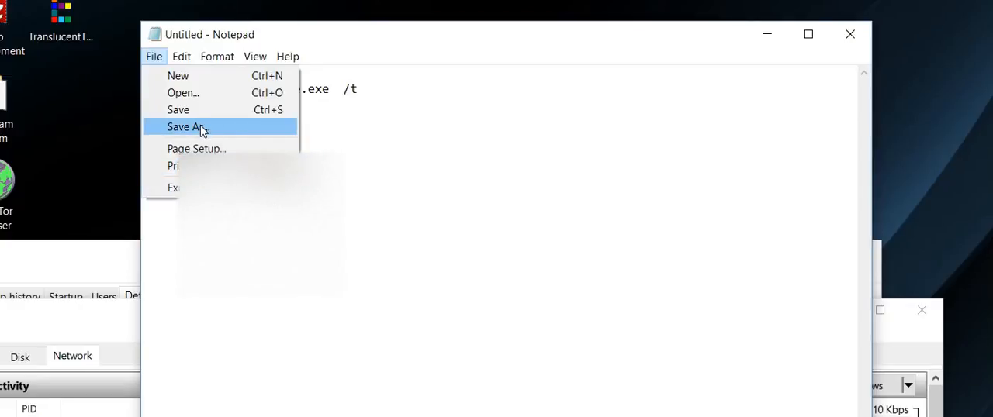
Step: Save the script to the Desktop as Kill Chrome.Bat via Save As
{"action": "left_click", "coordinate": [187, 126]}
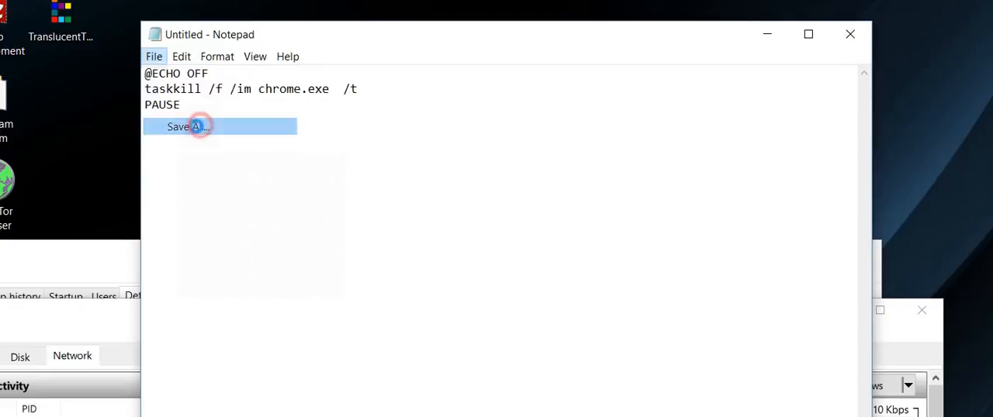
{"action": "left_click", "coordinate": [184, 125]}
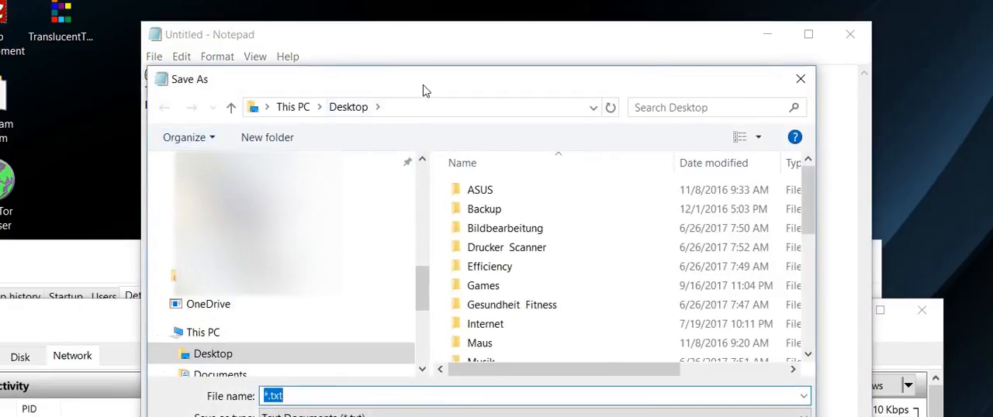
{"action": "mouse_move", "coordinate": [352, 379]}
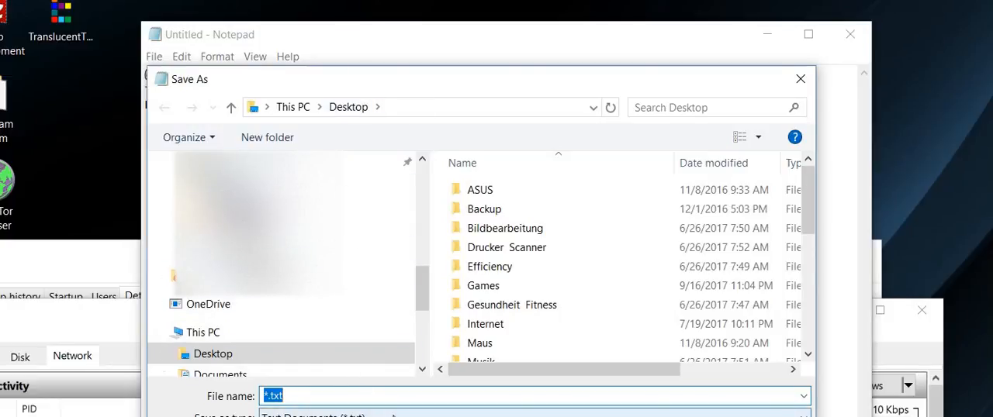
{"action": "type", "text": "kill ch"}
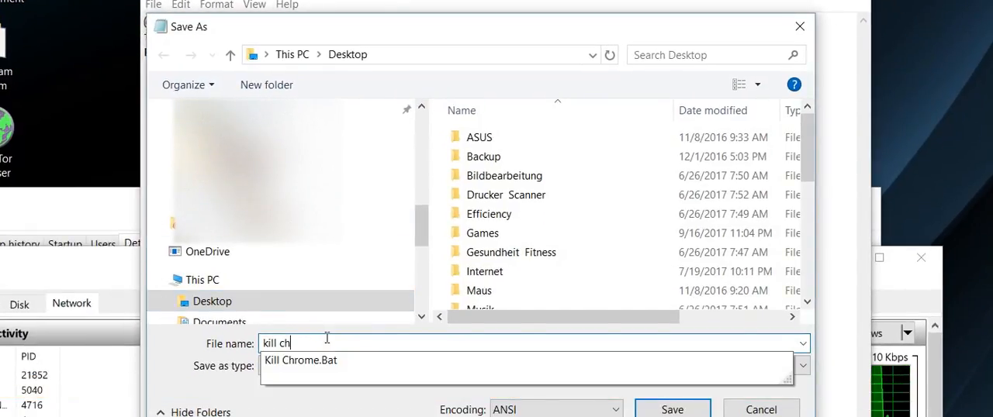
{"action": "left_click", "coordinate": [300, 360]}
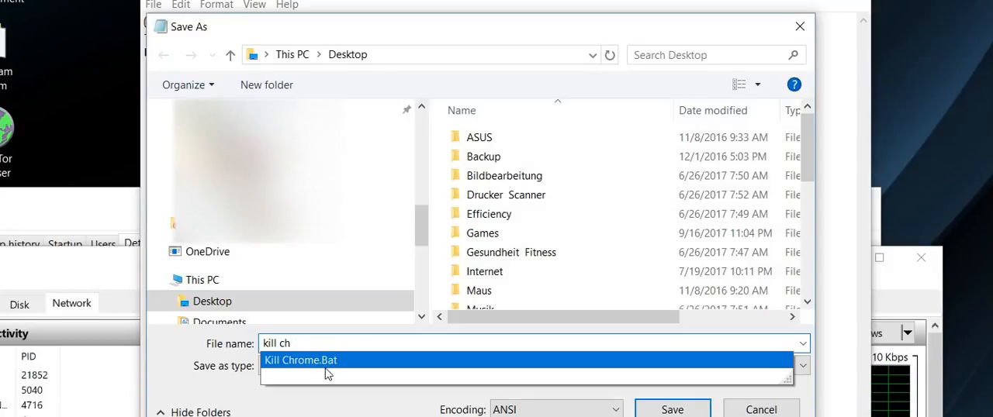
{"action": "left_click", "coordinate": [672, 410]}
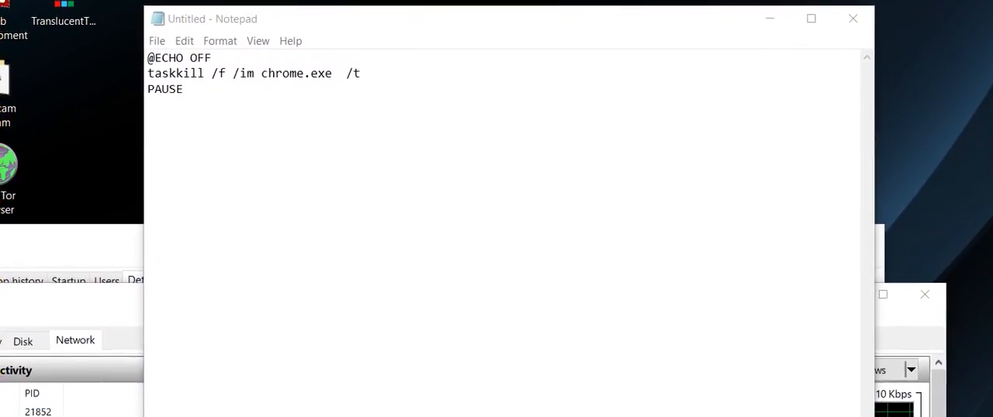
Step: Run Kill Chrome.Bat and scroll Task Manager's Details to confirm chrome.exe is gone
{"action": "left_click", "coordinate": [853, 18]}
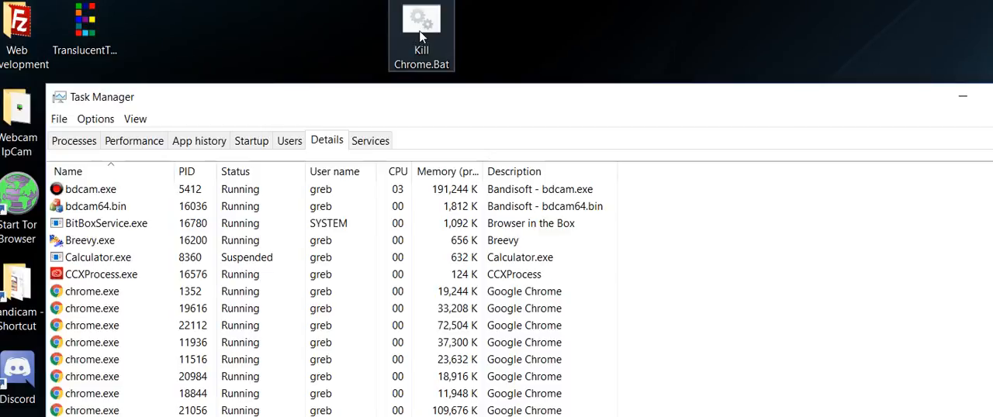
{"action": "double_click", "coordinate": [421, 35]}
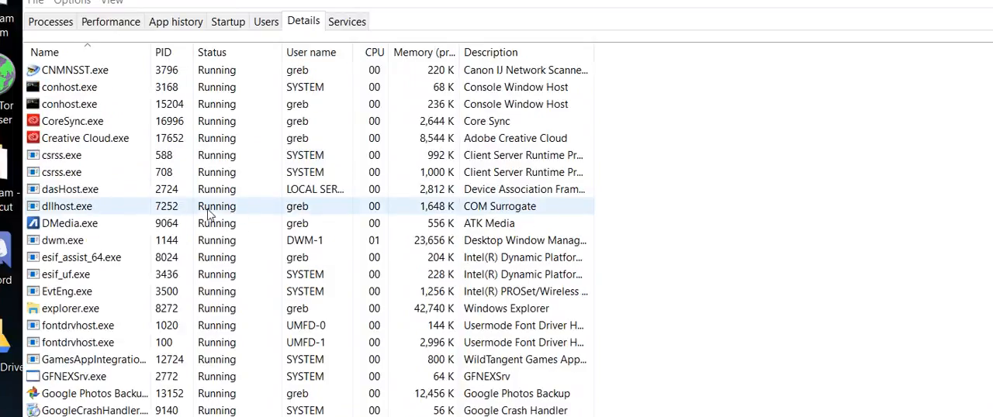
{"action": "scroll", "scroll_direction": "down", "scroll_amount": 3}
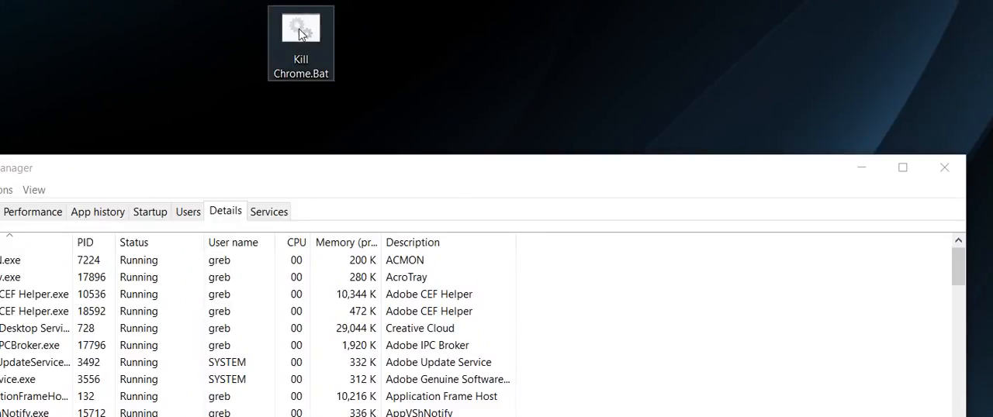
Step: Open the context menu for the Kill Chrome.Bat icon on the desktop
{"action": "right_click", "coordinate": [301, 27]}
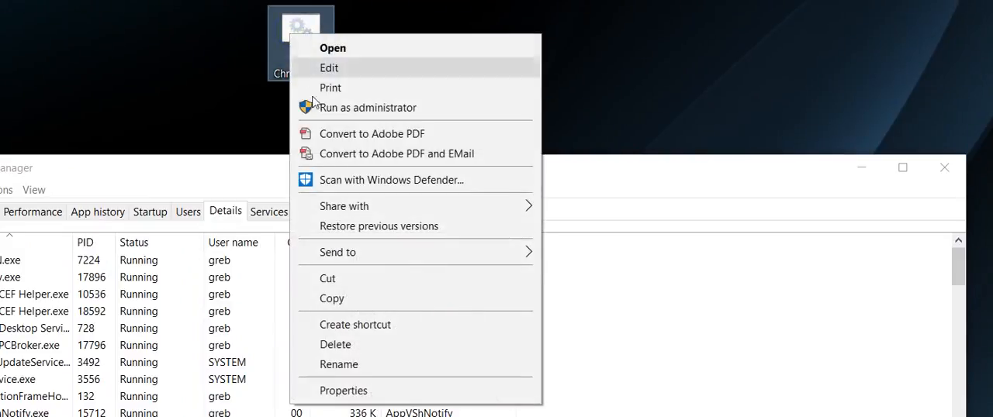
{"action": "mouse_move", "coordinate": [367, 107]}
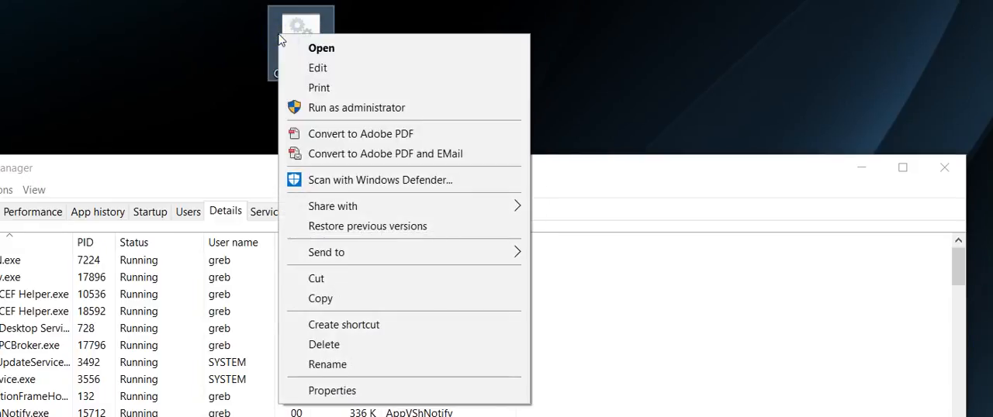
{"action": "mouse_move", "coordinate": [470, 108]}
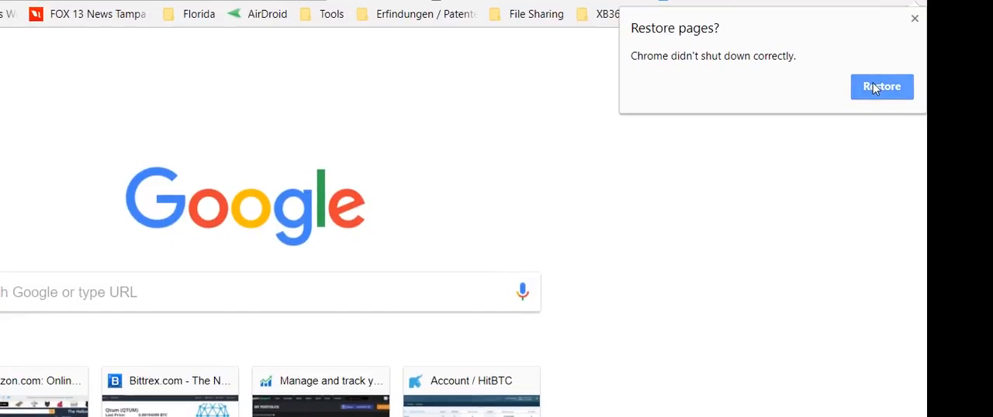
{"action": "mouse_move", "coordinate": [869, 83]}
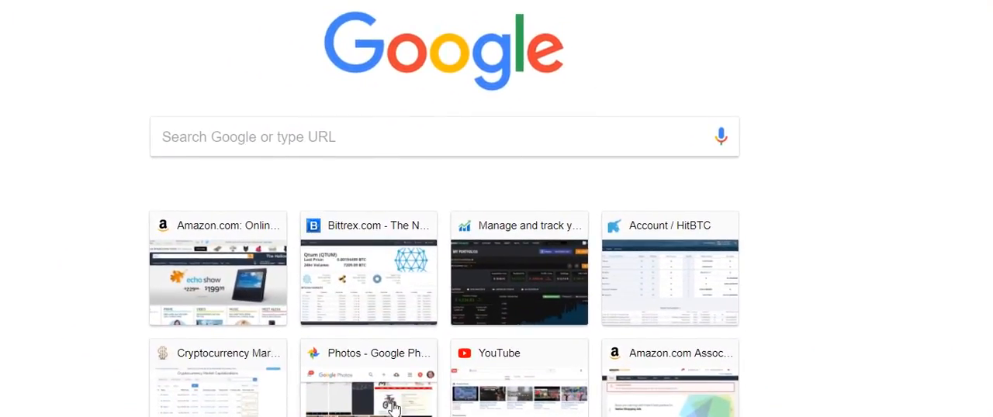
{"action": "mouse_move", "coordinate": [389, 10]}
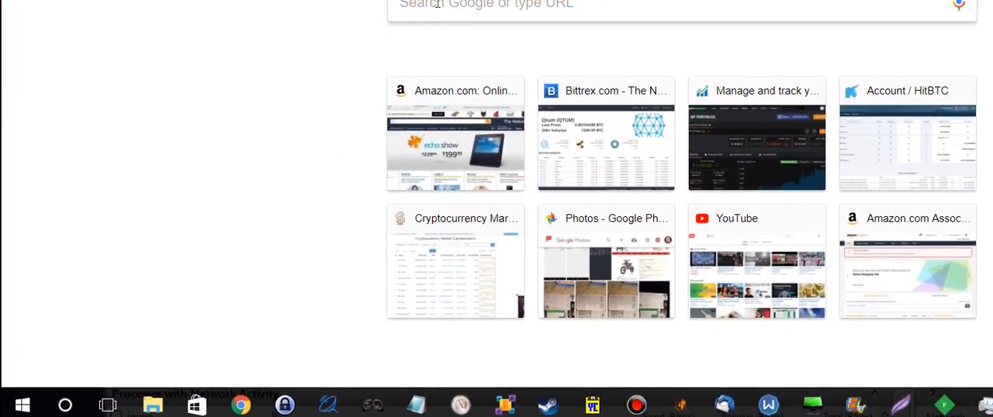
Step: Return to Task Manager from the taskbar after reopening Chrome
{"action": "left_click", "coordinate": [22, 404]}
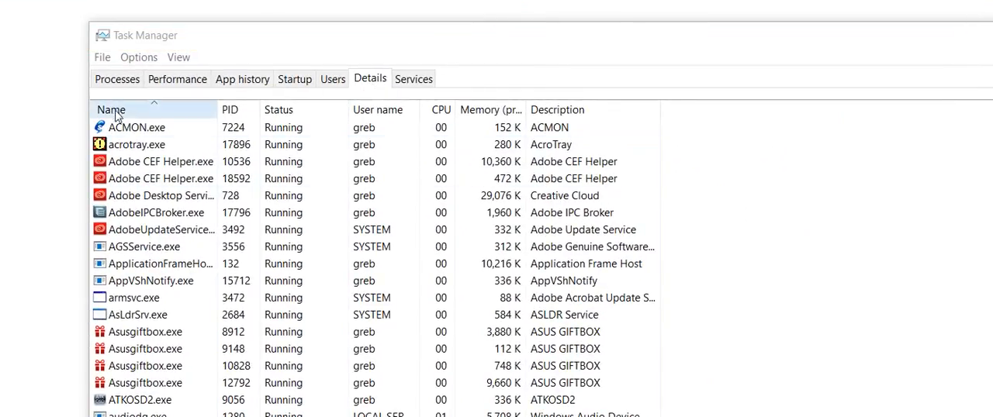
Step: Scroll the Details list to the chrome.exe processes and view their End task options
{"action": "scroll", "scroll_direction": "down", "scroll_amount": 3}
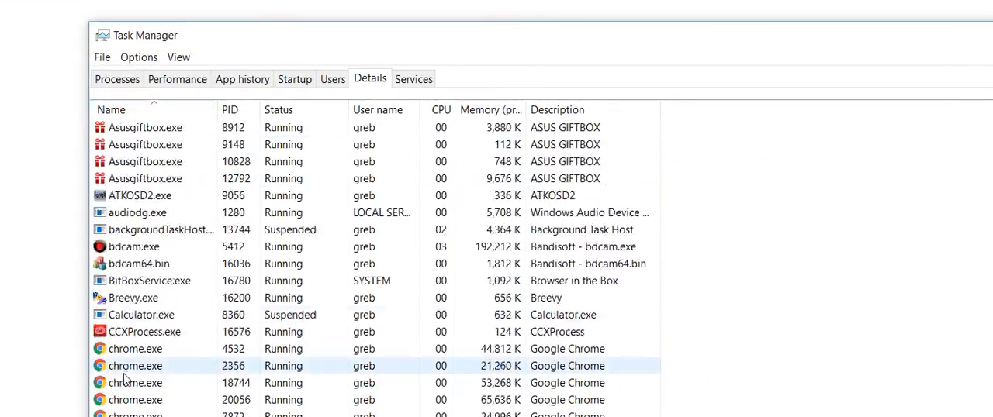
{"action": "right_click", "coordinate": [135, 246]}
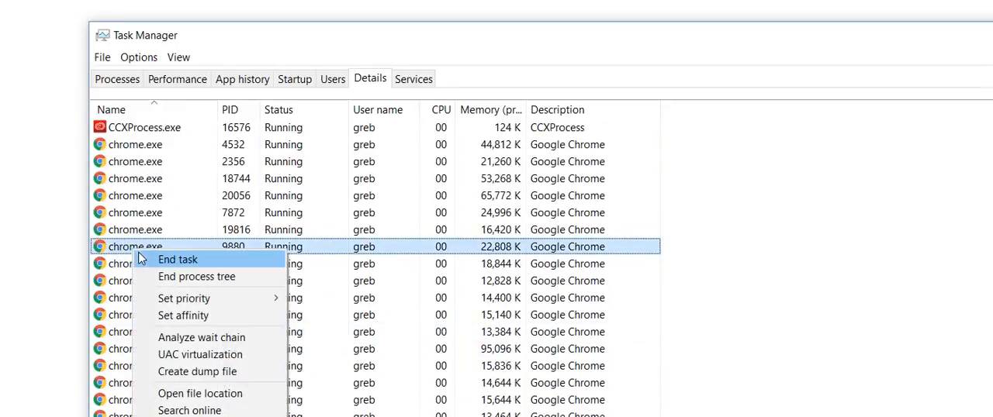
{"action": "mouse_move", "coordinate": [117, 151]}
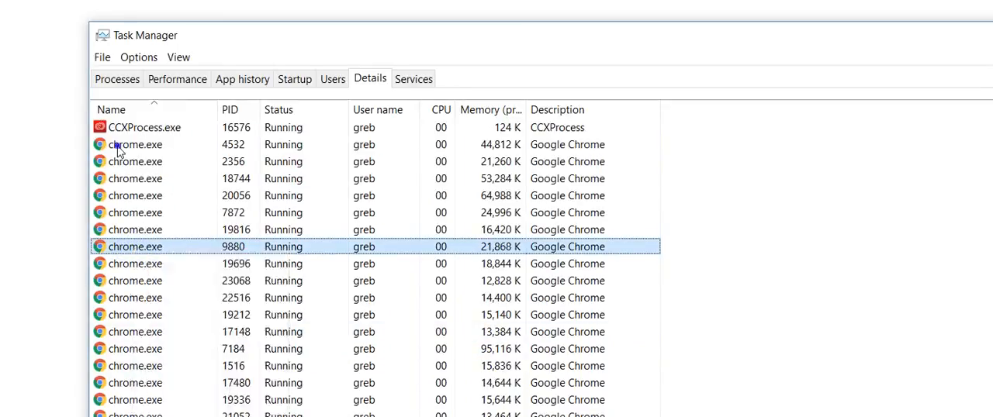
{"action": "right_click", "coordinate": [135, 144]}
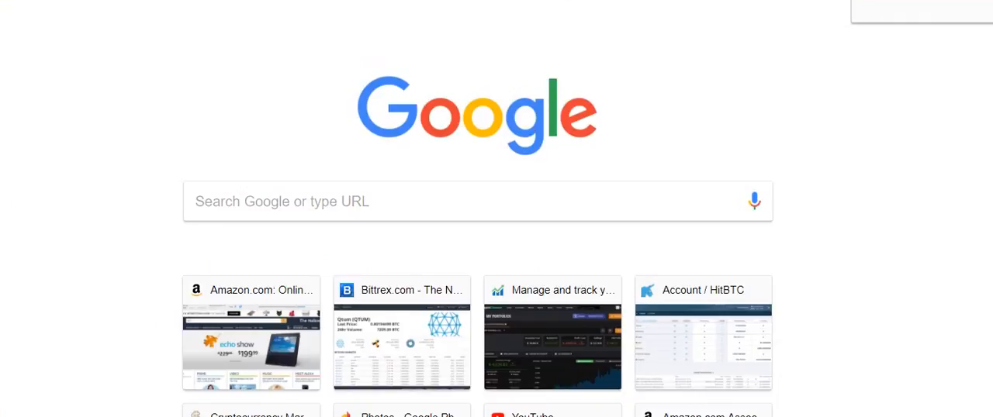
{"action": "mouse_move", "coordinate": [880, 75]}
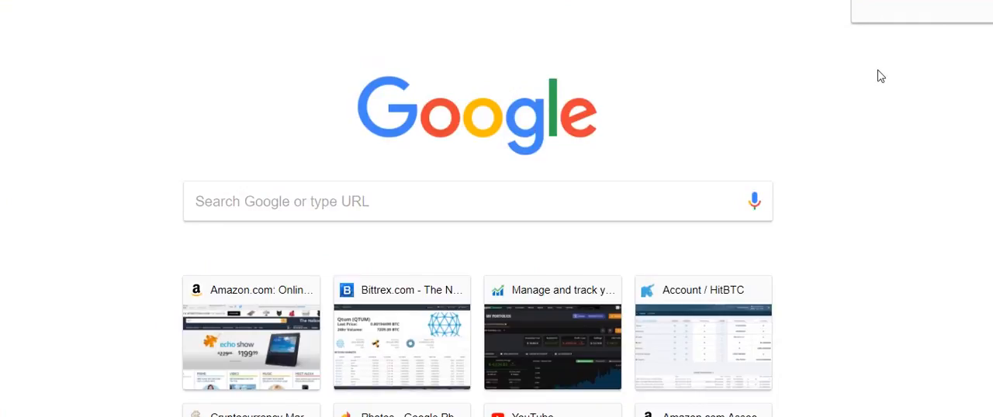
{"action": "mouse_move", "coordinate": [922, 50]}
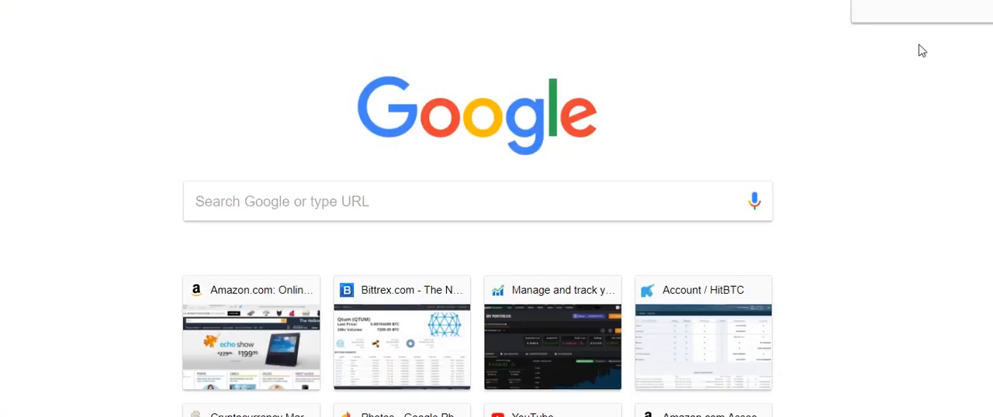